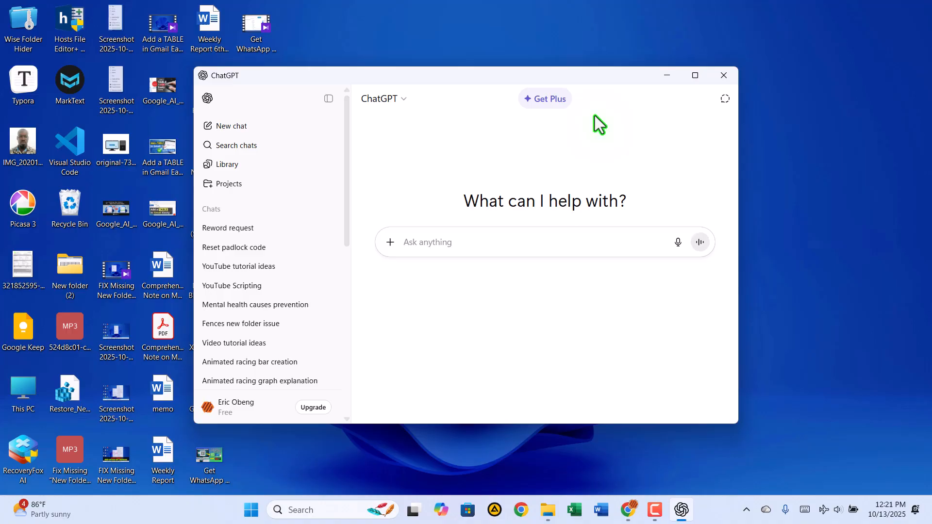
Maximize the ChatGPT window, browse the sidebar chats, then focus the browser address bar.
click(695, 76)
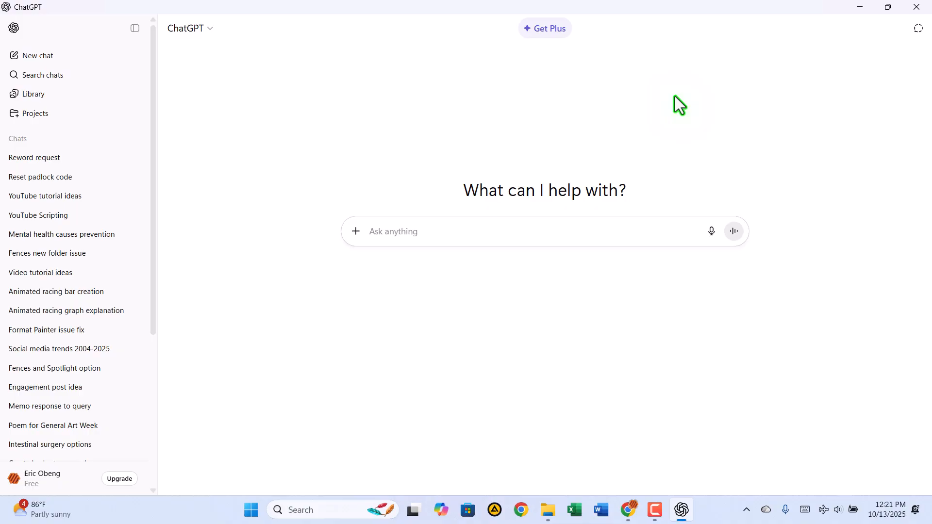
scroll(down, 3)
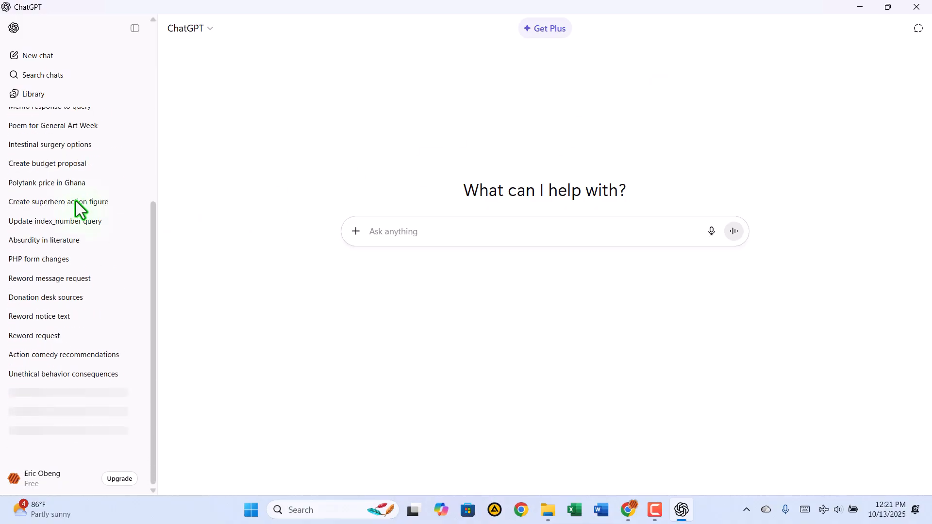
scroll(up, 3)
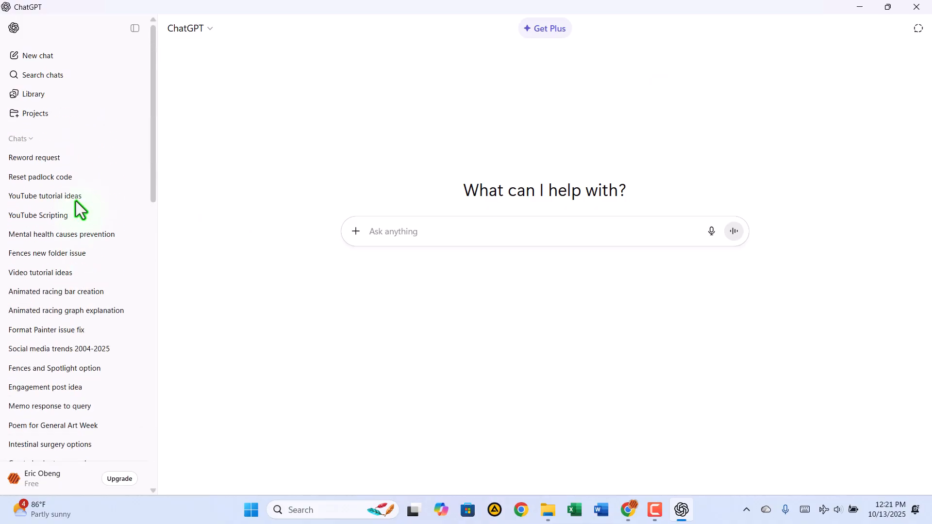
mouse_move(677, 222)
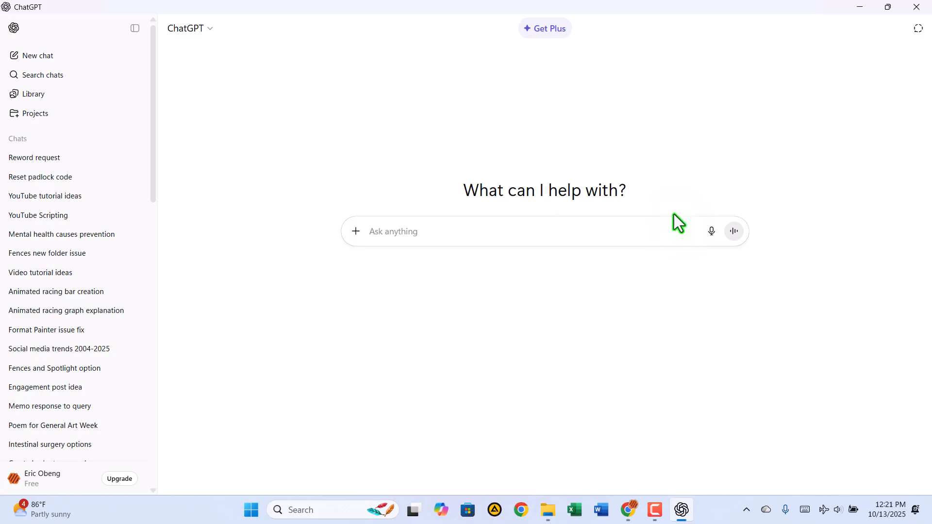
click(512, 231)
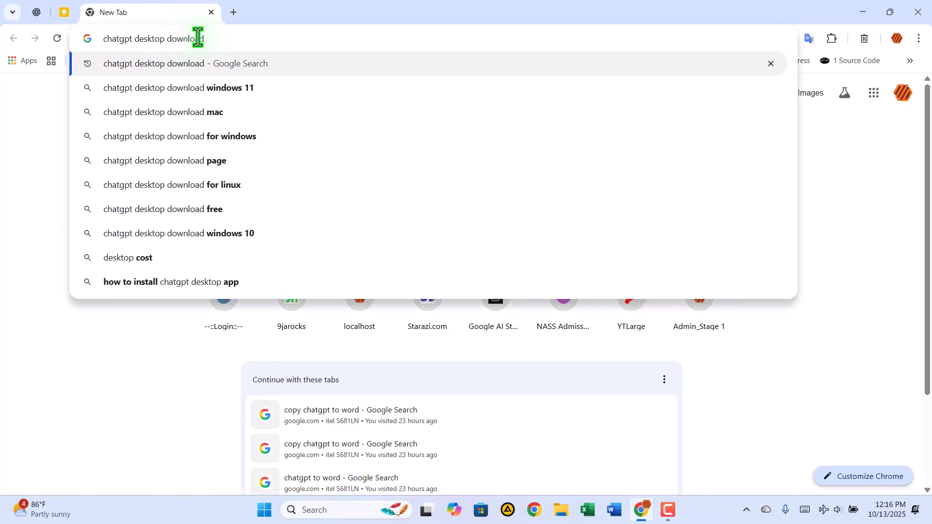
Run the Google search for 'chatgpt desktop download' and reach the Uptodown listing.
key(Return)
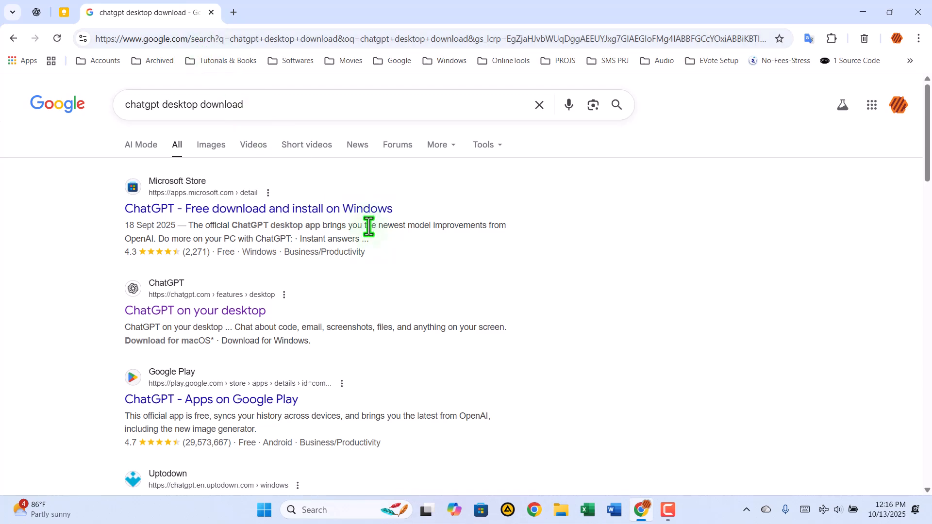
scroll(down, 3)
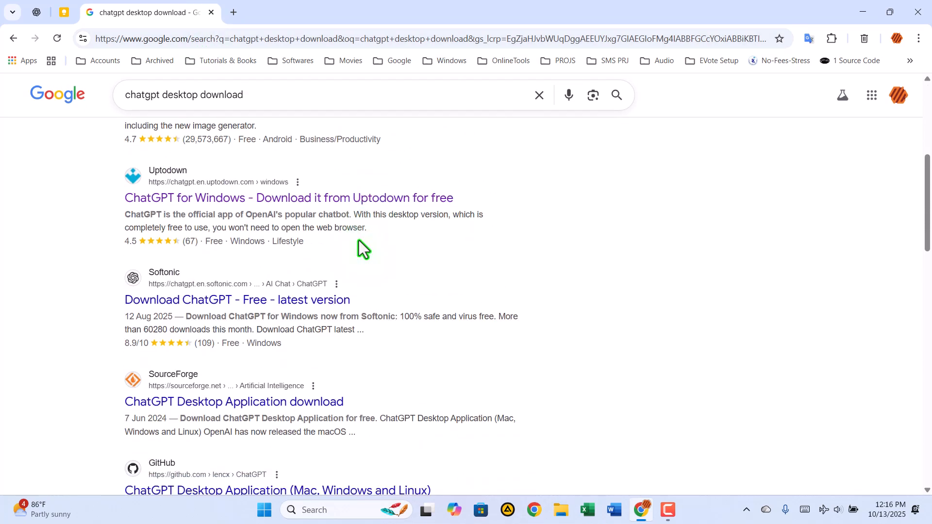
mouse_move(288, 198)
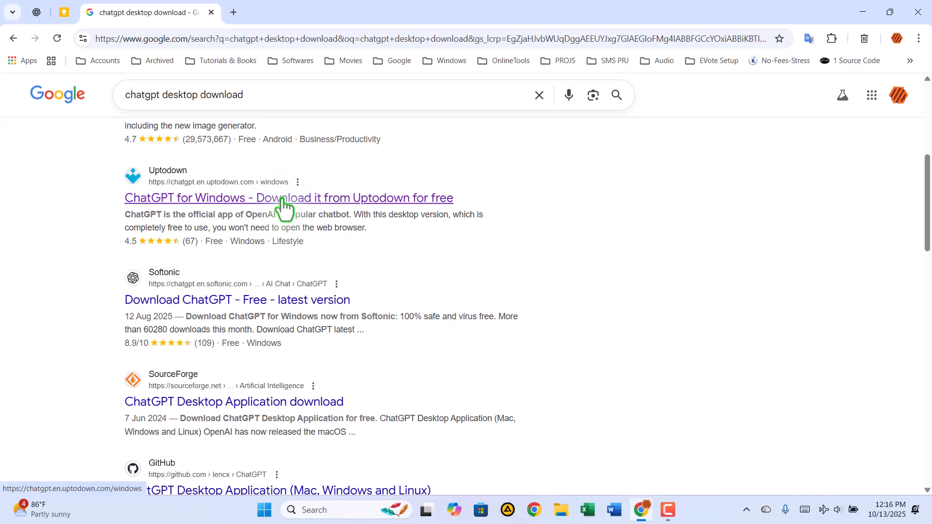
Go from the Uptodown ChatGPT for Windows page to its latest-version download page.
click(287, 198)
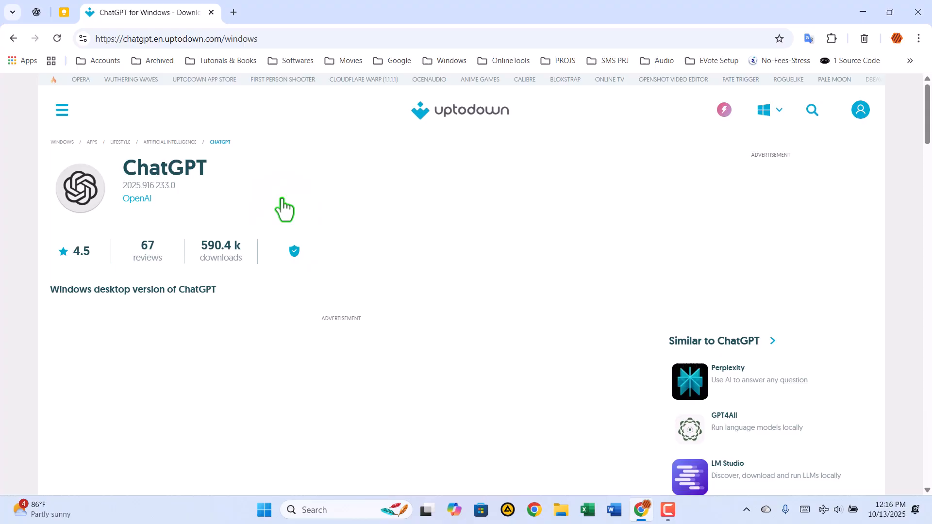
mouse_move(338, 207)
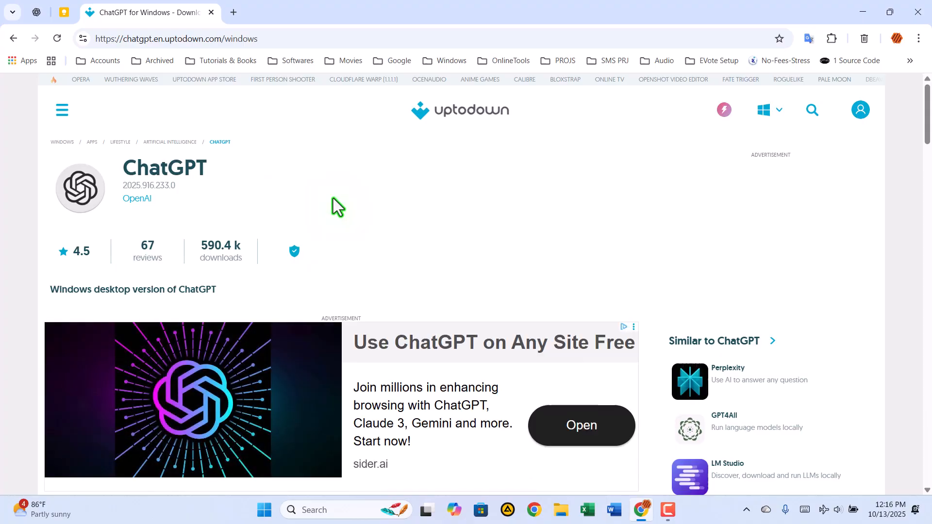
scroll(down, 3)
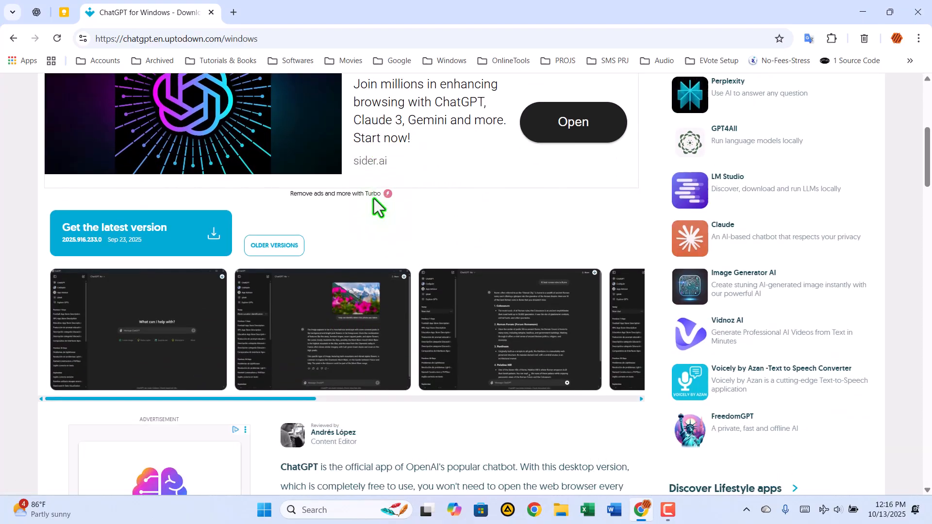
mouse_move(214, 243)
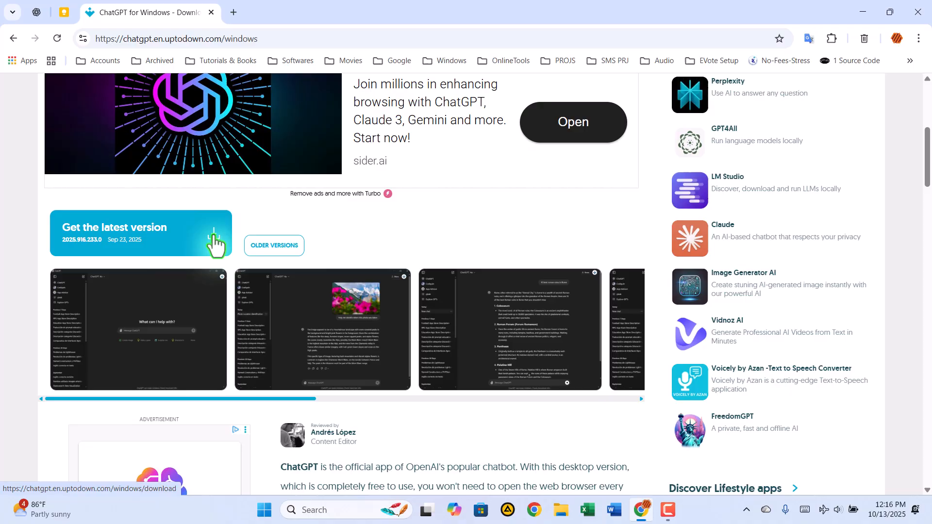
click(141, 233)
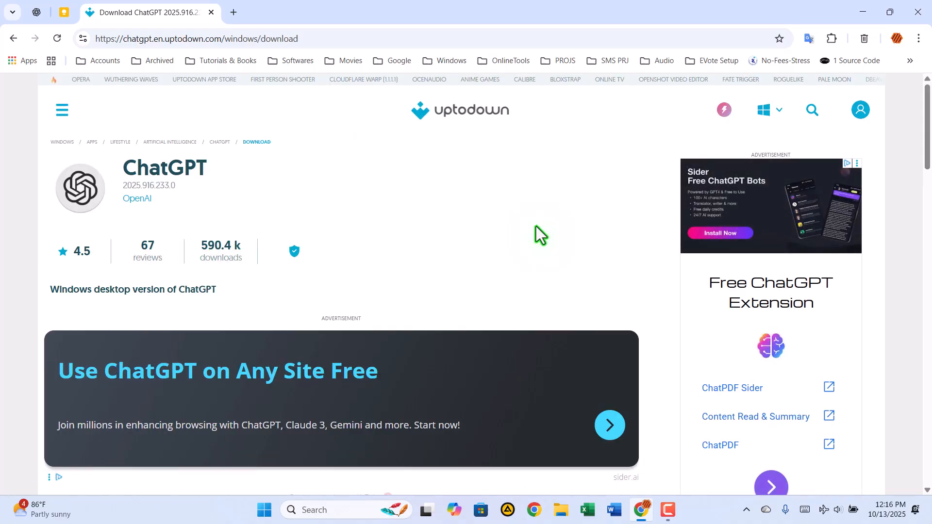
mouse_move(511, 241)
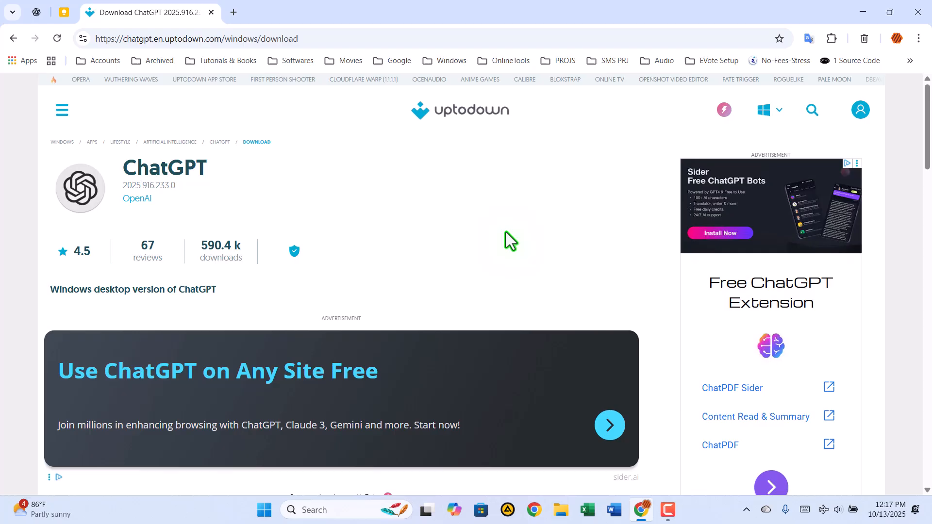
Start downloading the 258.31 MB ChatGPT 2025.916.233.0 installer from Uptodown.
scroll(down, 3)
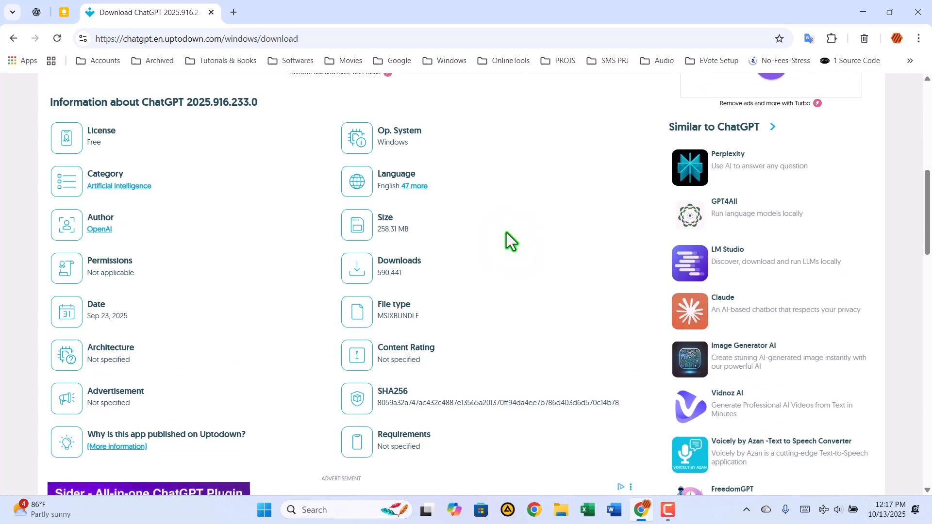
scroll(down, 3)
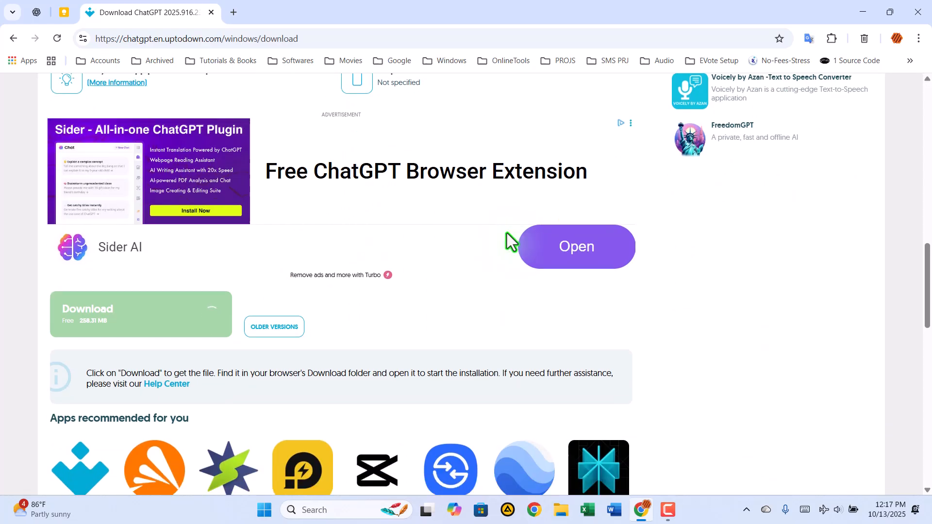
scroll(down, 3)
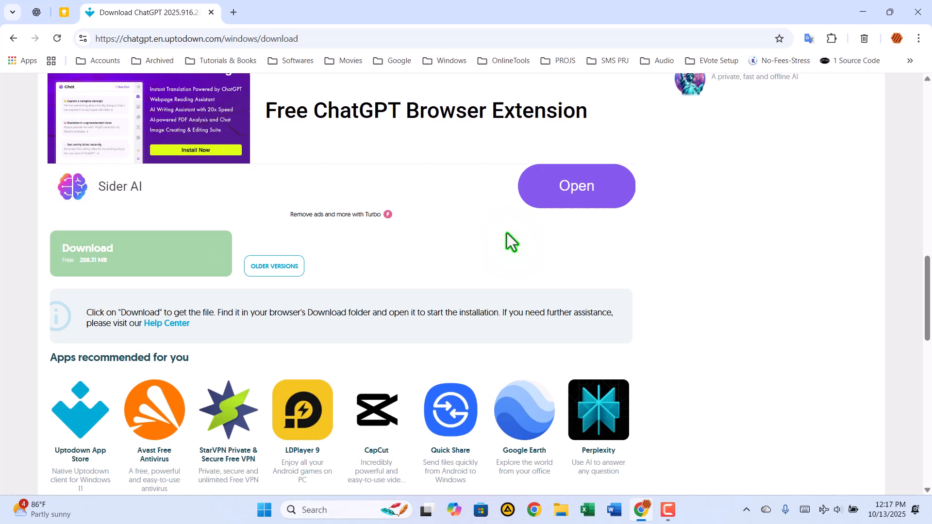
mouse_move(212, 263)
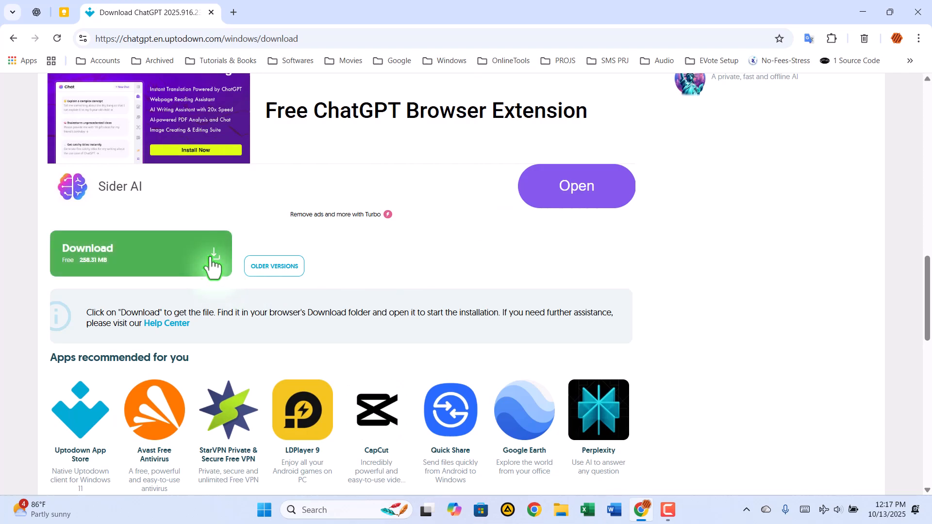
click(141, 253)
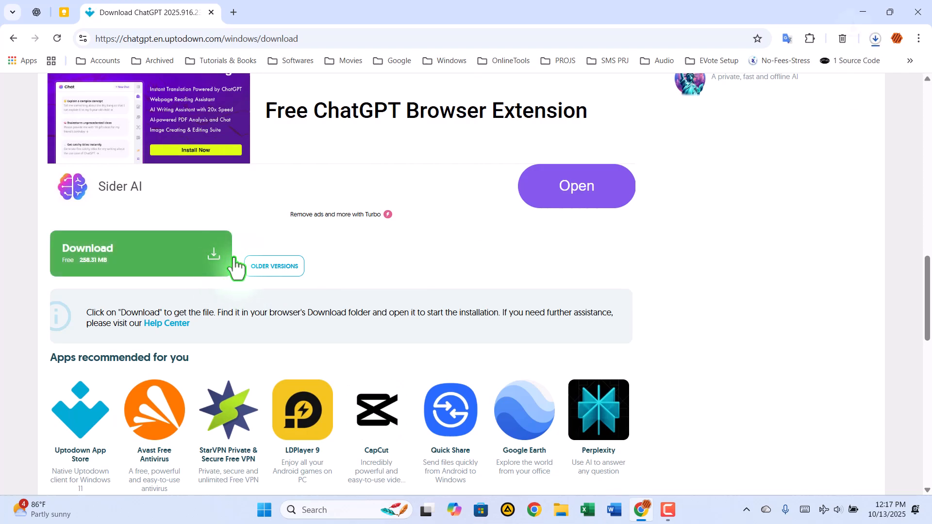
mouse_move(796, 196)
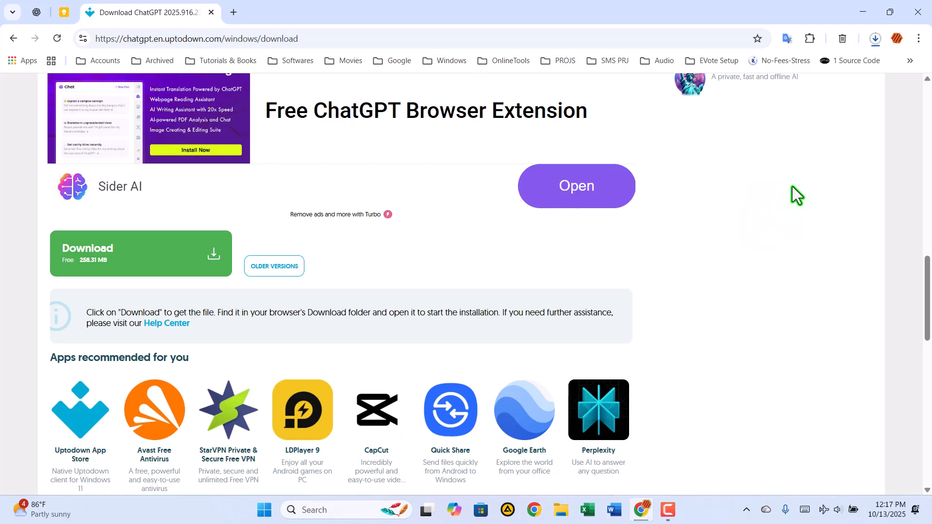
Reveal the downloaded ChatGPT msixbundle in its Downloads folder from Chrome's download list.
click(874, 37)
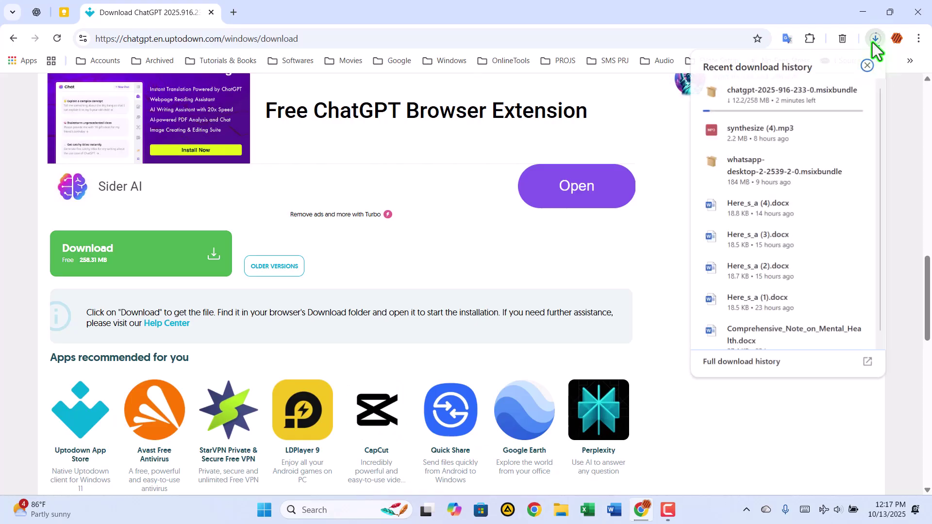
mouse_move(865, 65)
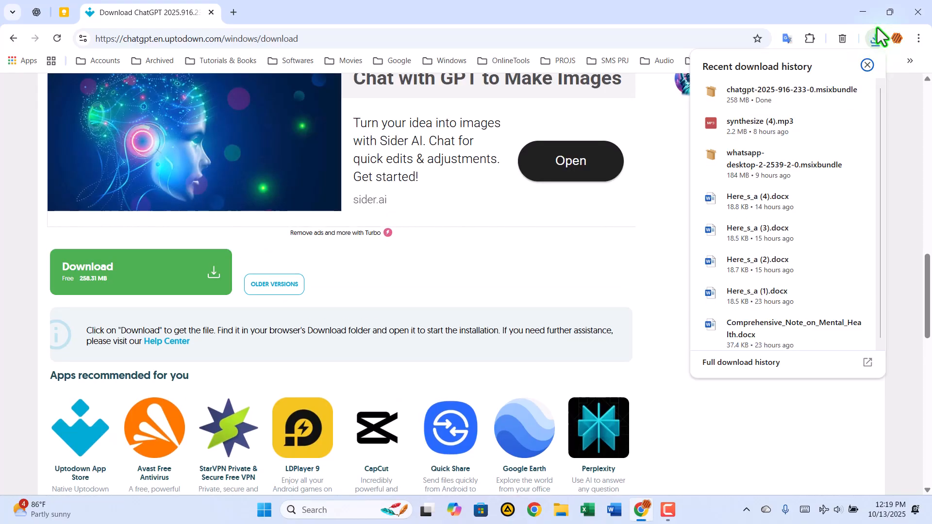
mouse_move(833, 99)
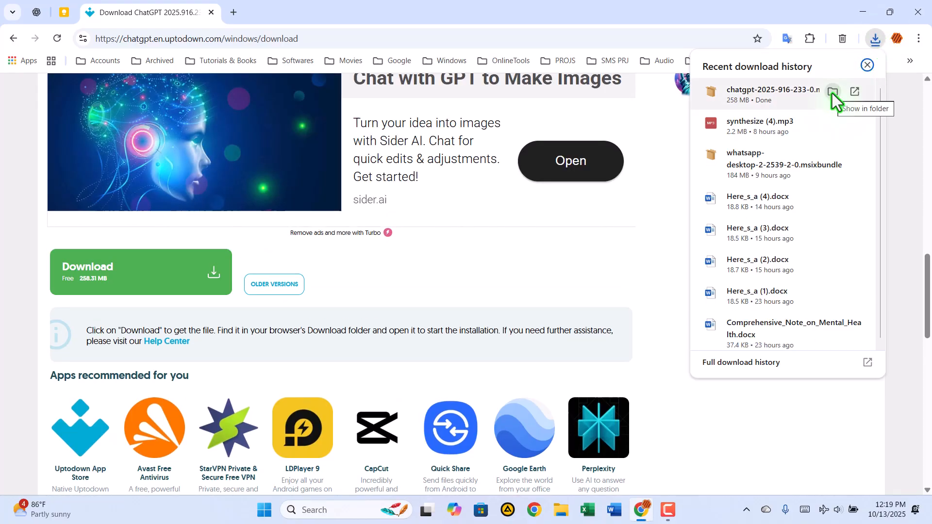
click(833, 93)
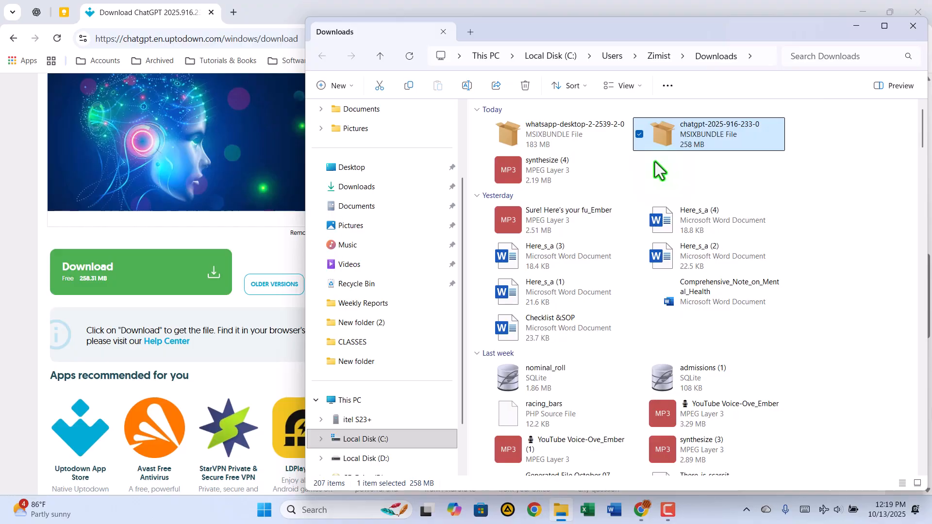
mouse_move(666, 145)
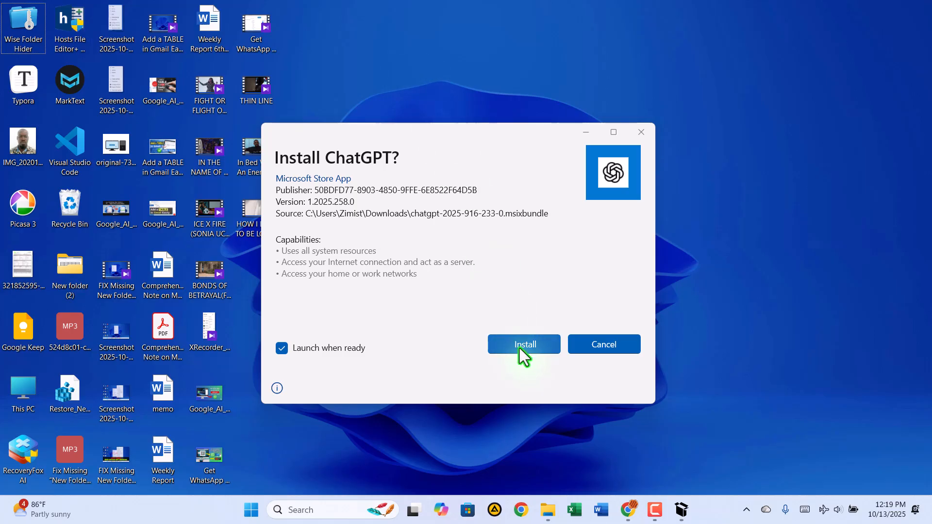
Install ChatGPT through App Installer and launch the newly installed app.
click(523, 343)
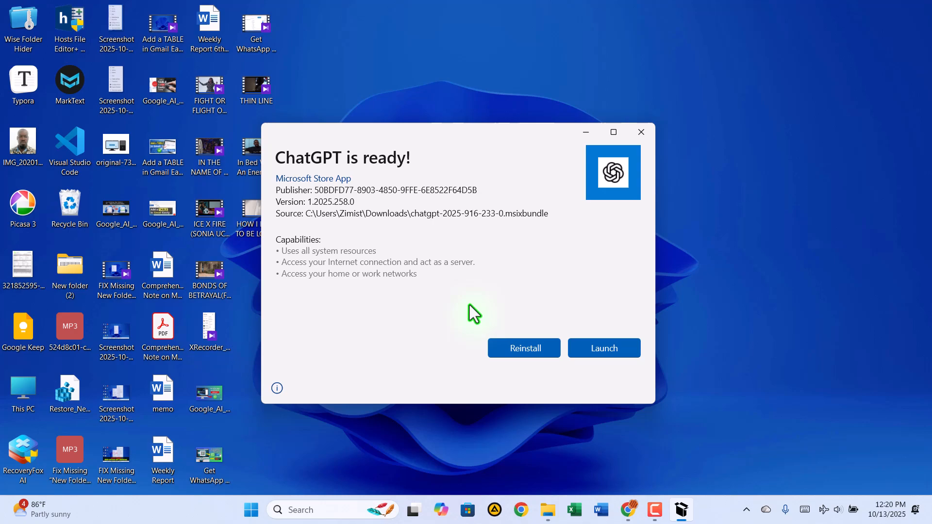
click(602, 349)
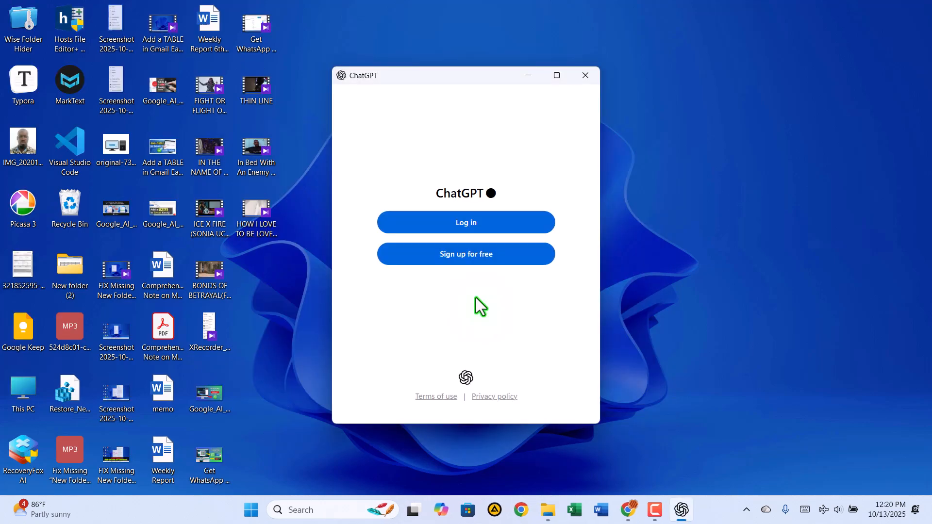
mouse_move(466, 222)
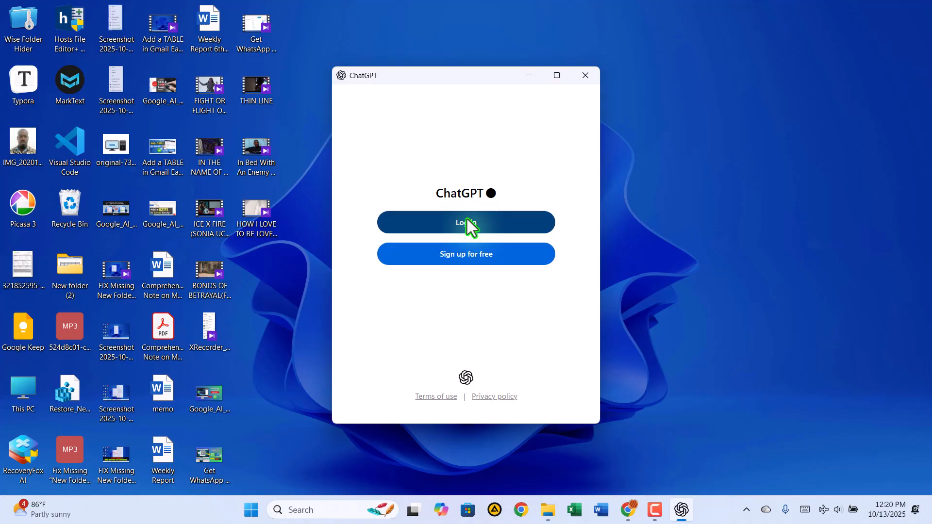
Choose Log in on the ChatGPT welcome window, sending sign-in to the browser.
click(584, 75)
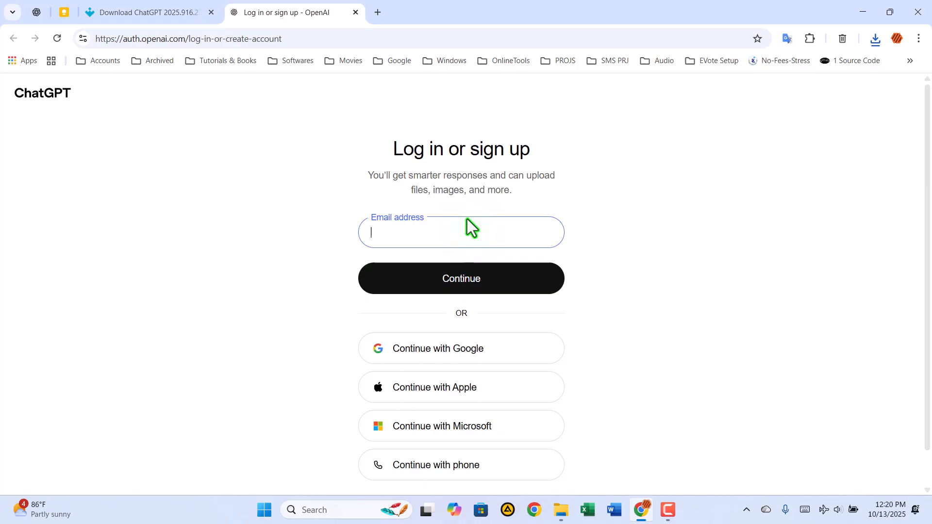
mouse_move(448, 362)
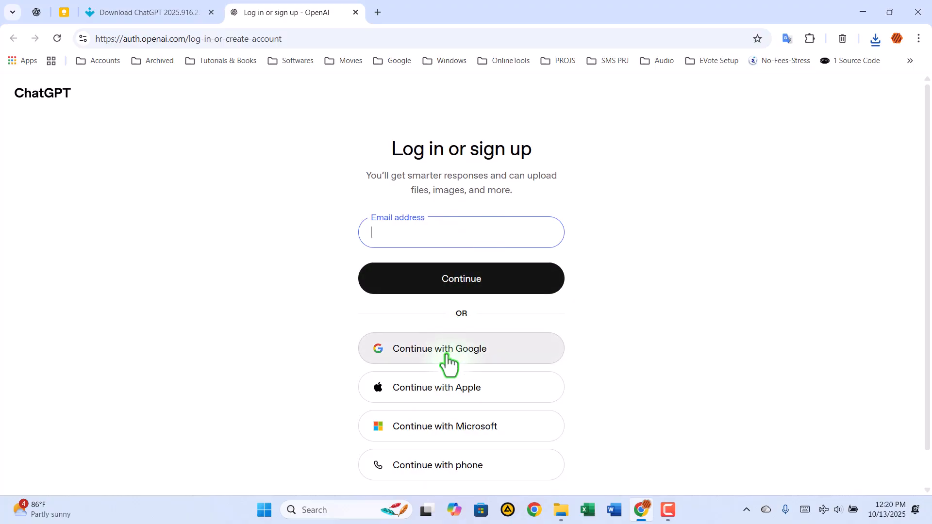
Sign in to OpenAI with the first listed Google account and let Chrome reopen the ChatGPT app.
click(460, 349)
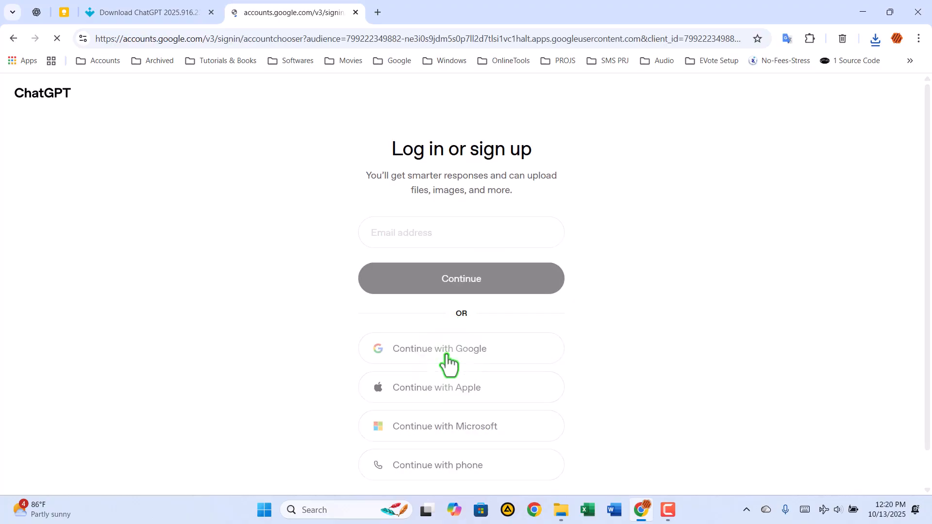
click(460, 348)
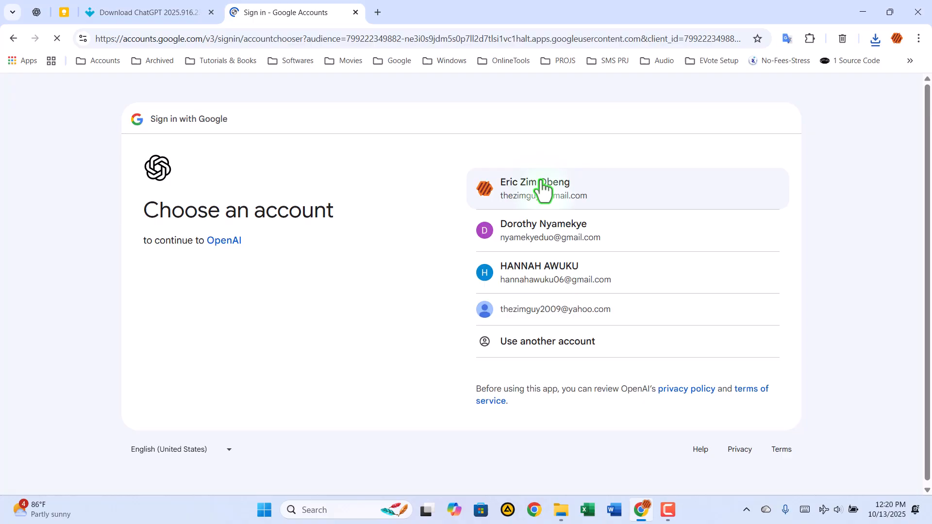
click(542, 188)
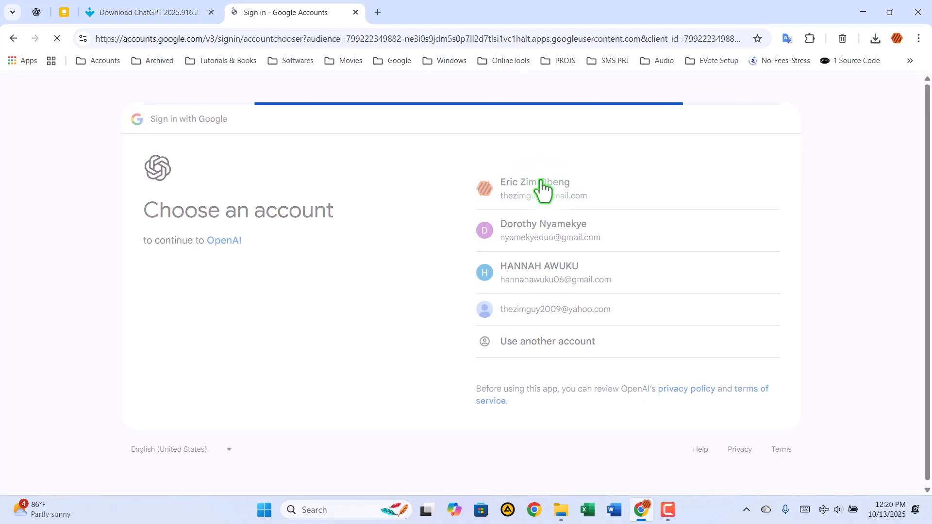
click(534, 188)
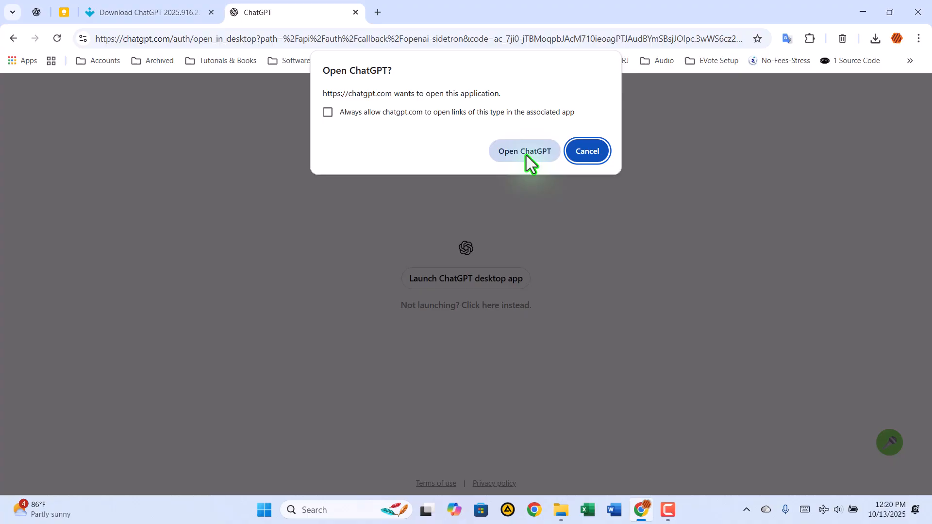
click(523, 150)
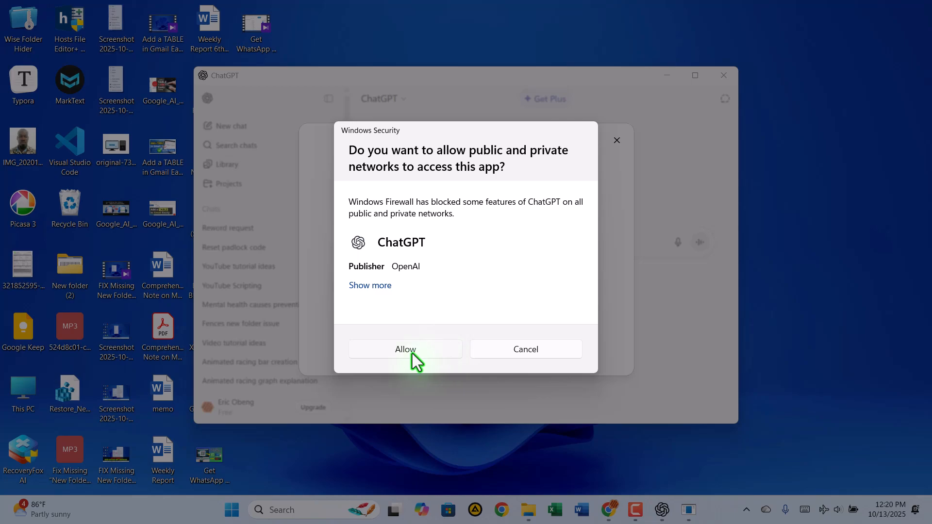
Allow ChatGPT network access in the firewall prompt and dismiss the shortcut and Learn-anything popups.
click(405, 348)
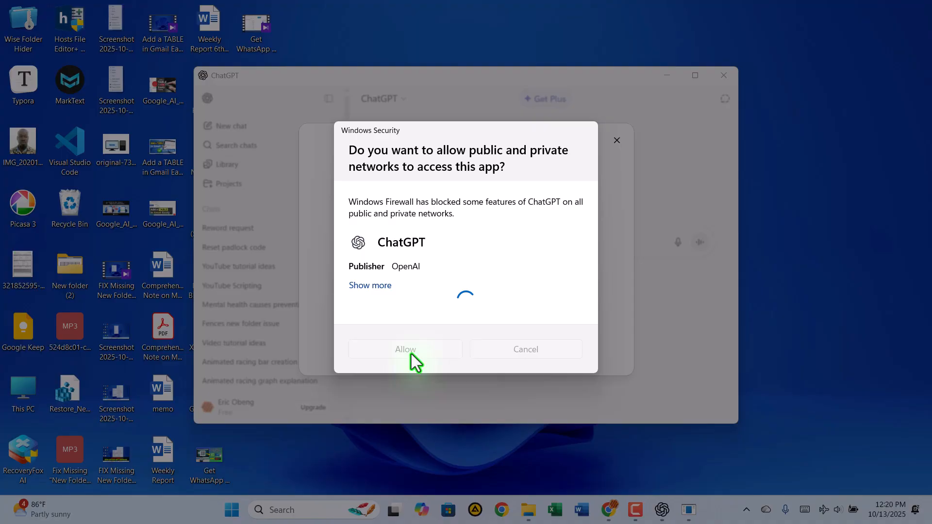
click(405, 348)
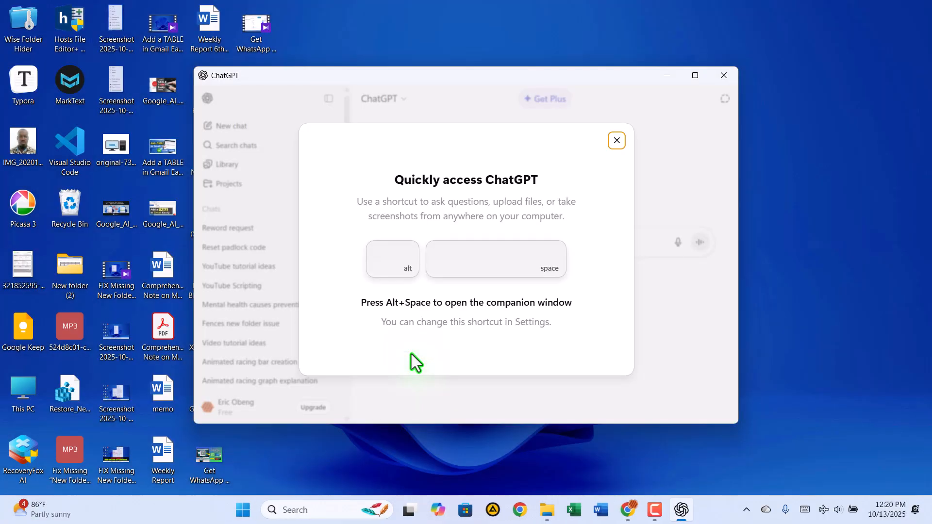
mouse_move(616, 141)
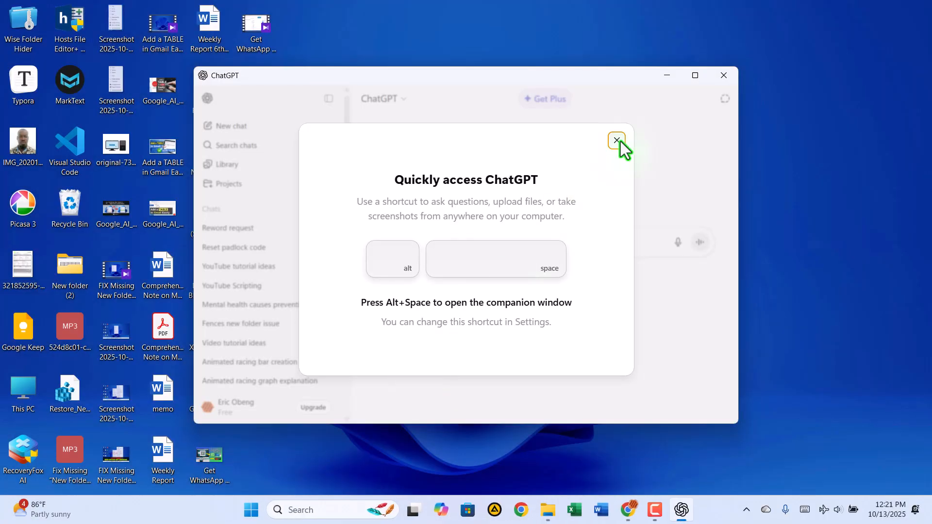
click(617, 142)
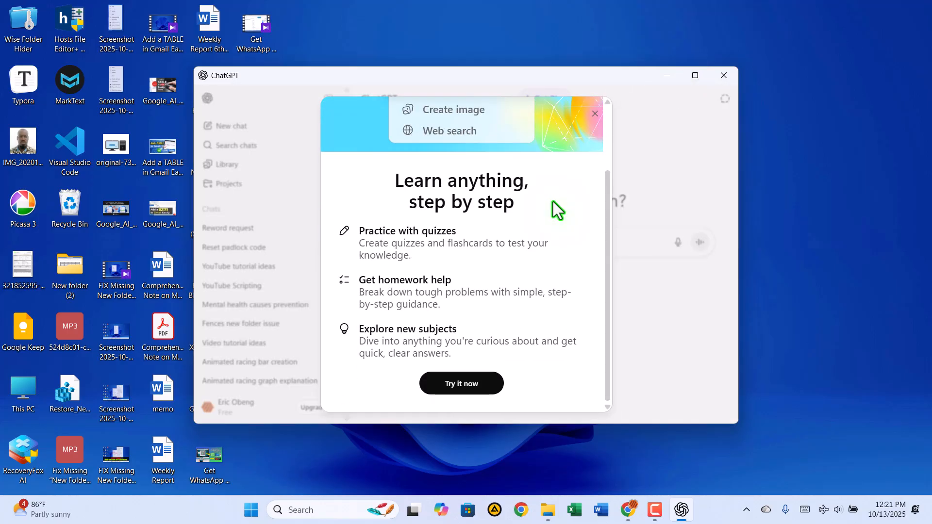
click(594, 113)
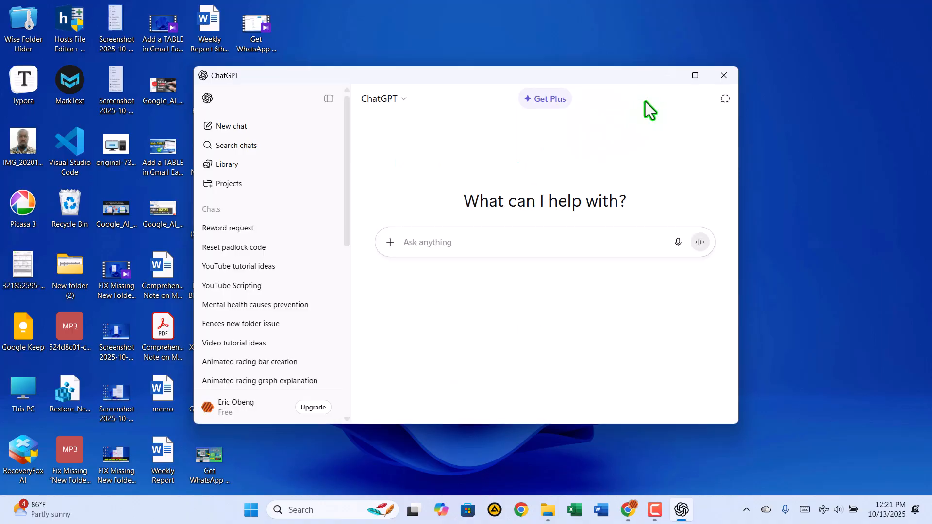
Maximize the signed-in ChatGPT window showing past chats beside an empty new chat.
click(693, 75)
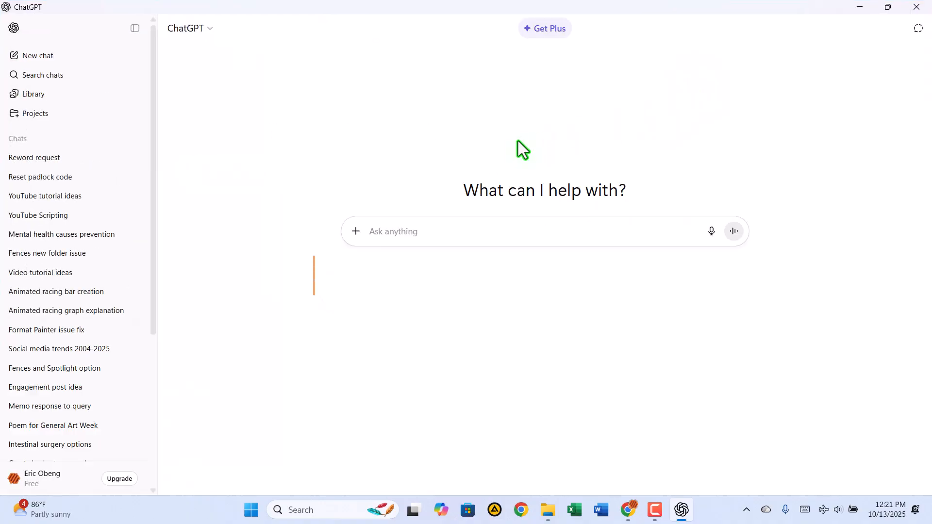
scroll(down, 3)
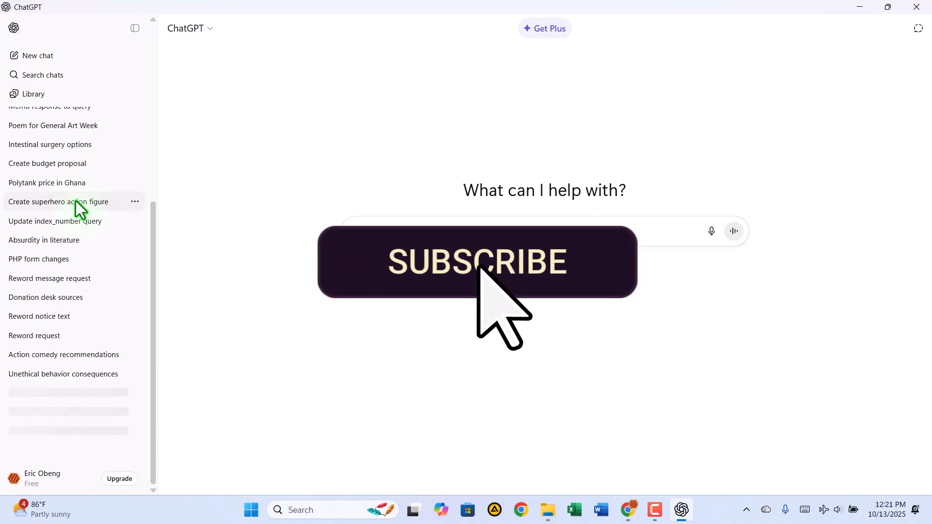
scroll(up, 3)
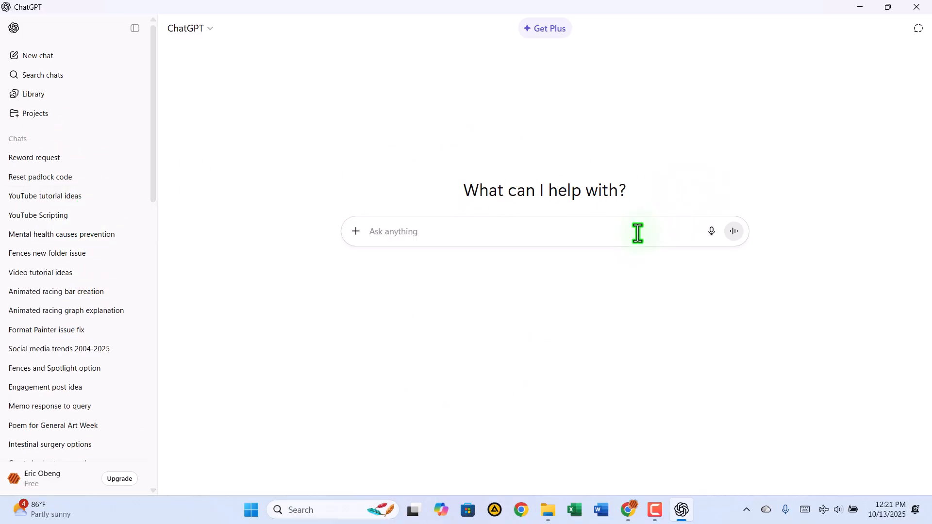
mouse_move(707, 182)
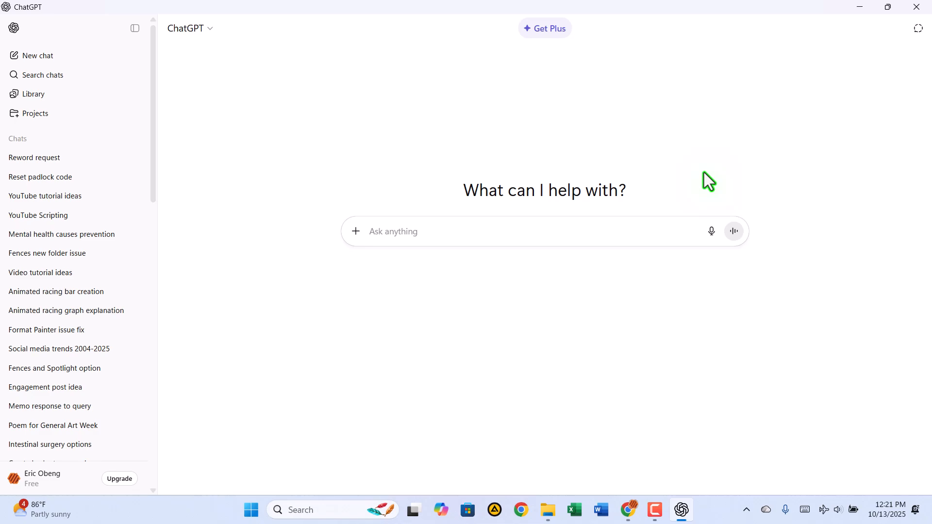